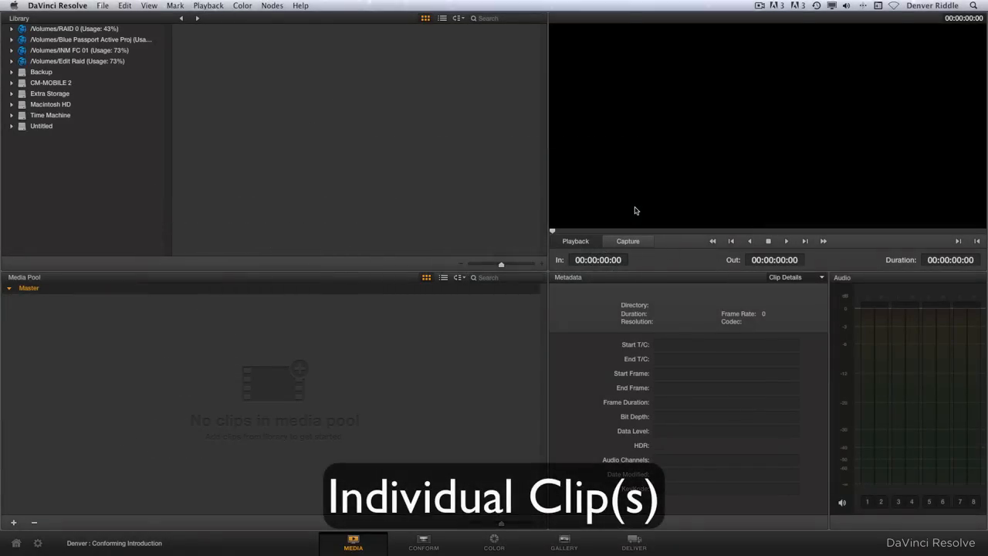
Add the guitar clips from RAID 0's Lost Elisha Music Video folder into the media pool
{"action": "left_click", "coordinate": [22, 28]}
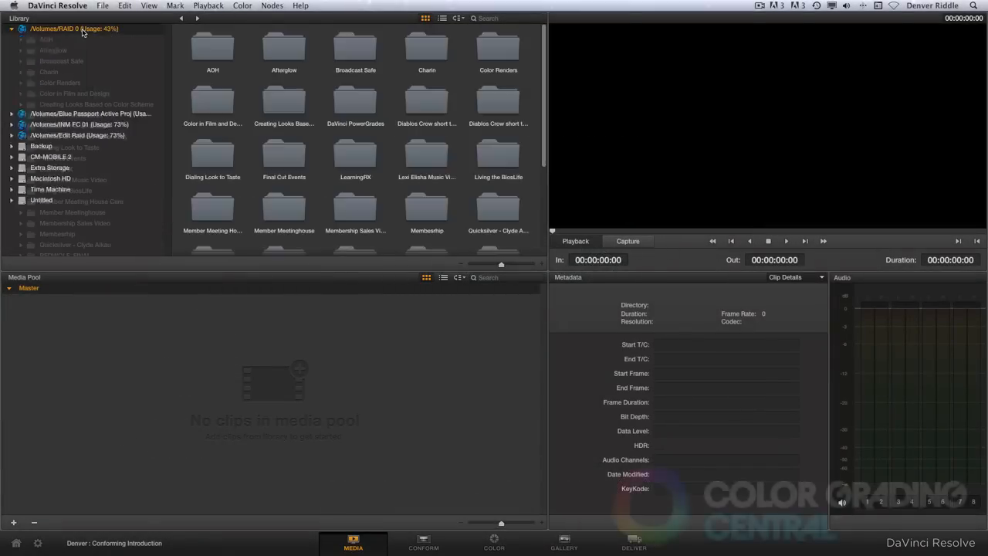
{"action": "left_click", "coordinate": [426, 154]}
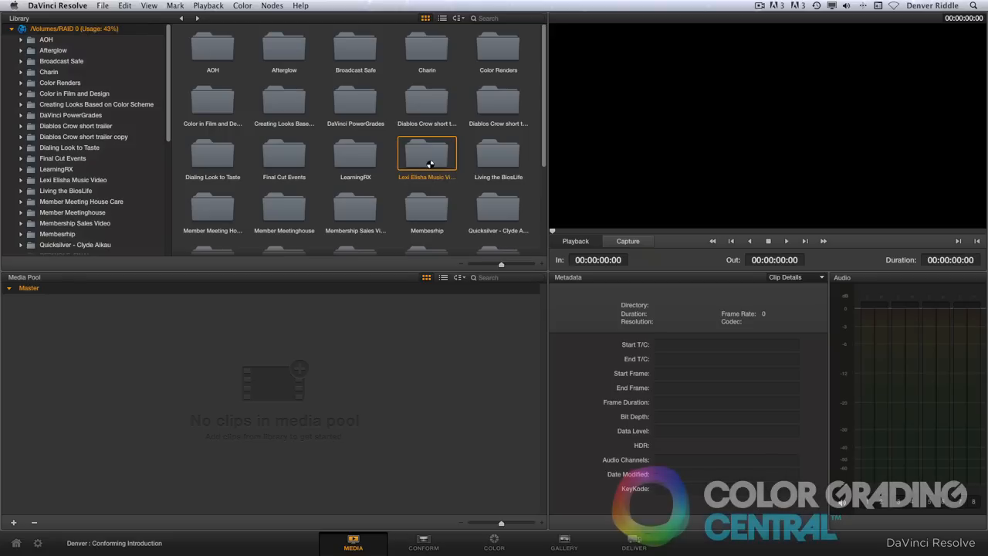
{"action": "double_click", "coordinate": [426, 154]}
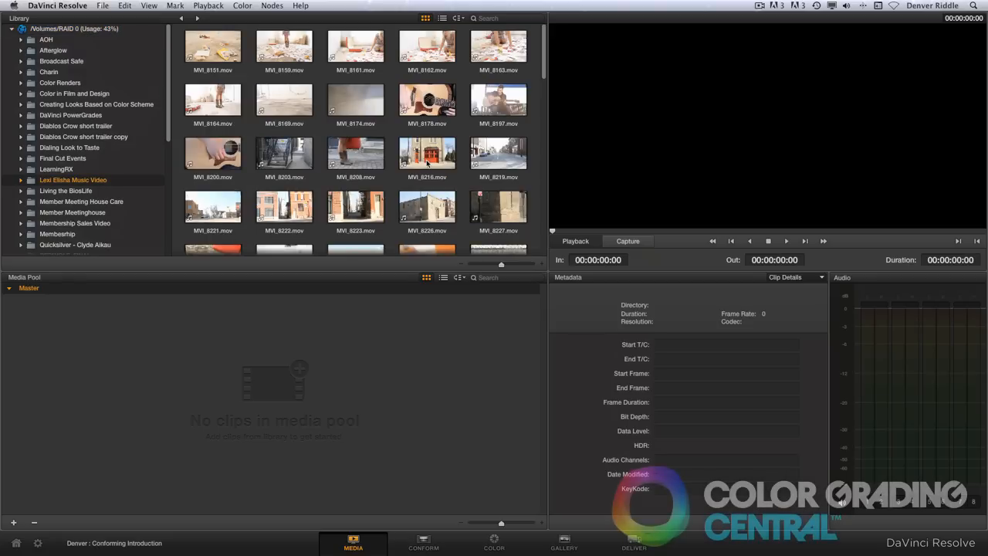
{"action": "left_click", "coordinate": [426, 99]}
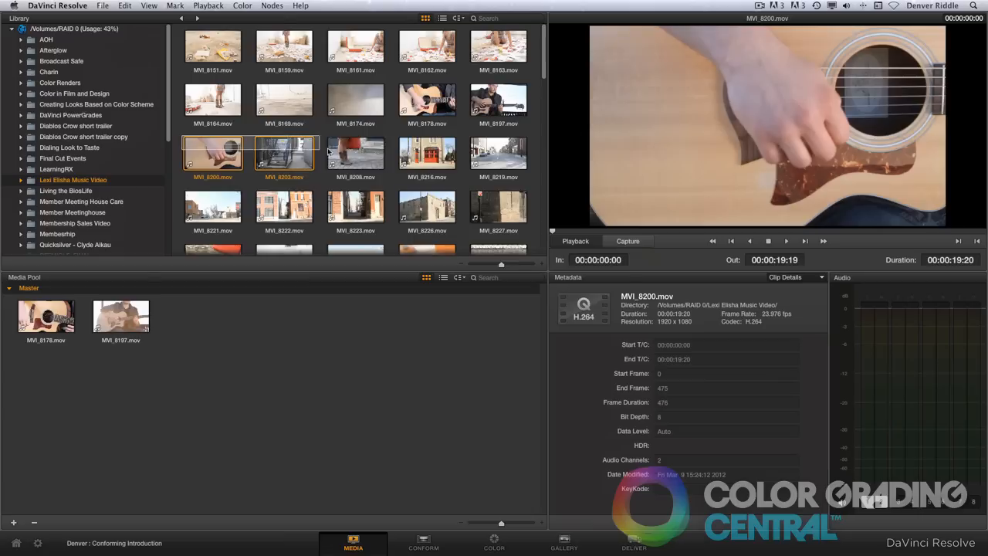
{"action": "right_click", "coordinate": [355, 154]}
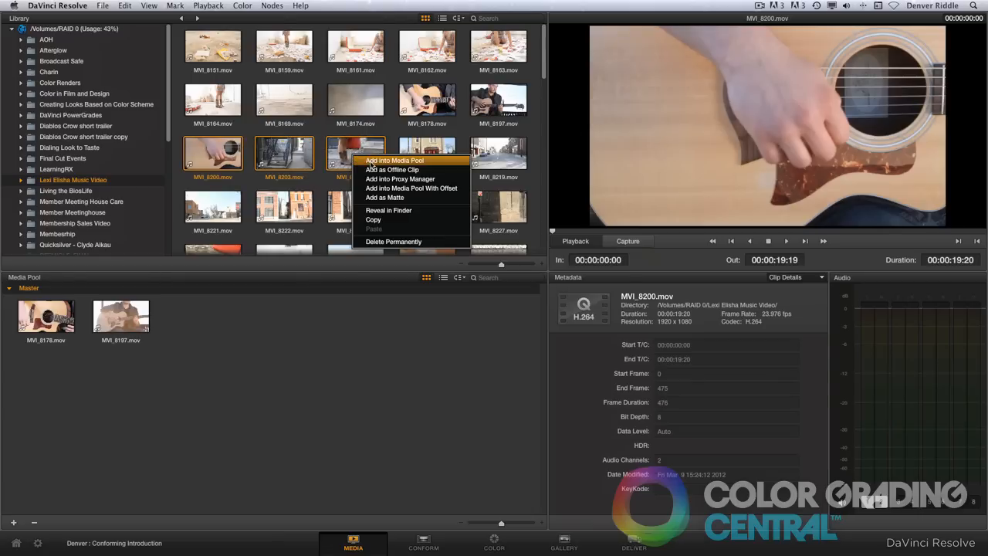
{"action": "left_click", "coordinate": [396, 161]}
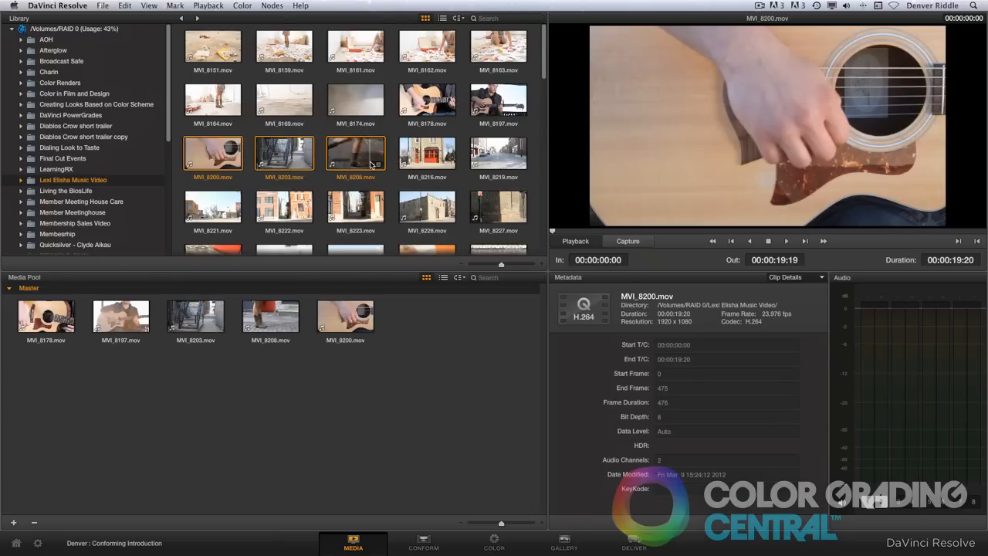
{"action": "mouse_move", "coordinate": [494, 548]}
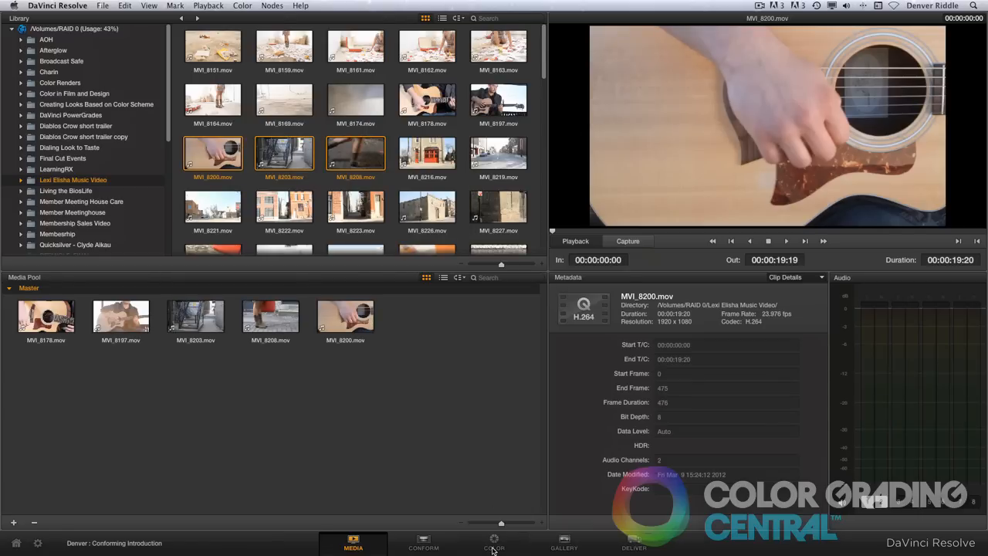
Switch to the Color page with the colour wheels in Log mode
{"action": "left_click", "coordinate": [494, 543]}
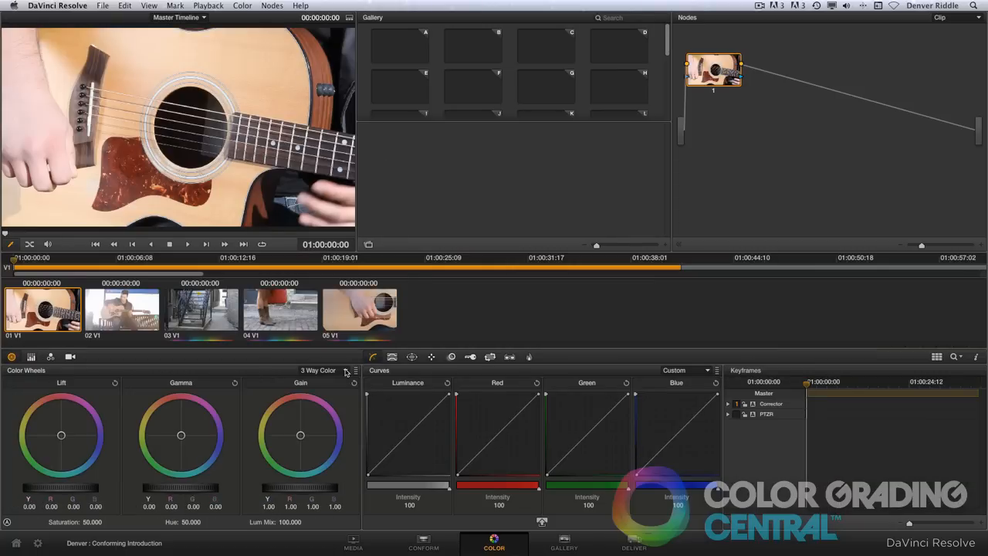
{"action": "left_click", "coordinate": [318, 370]}
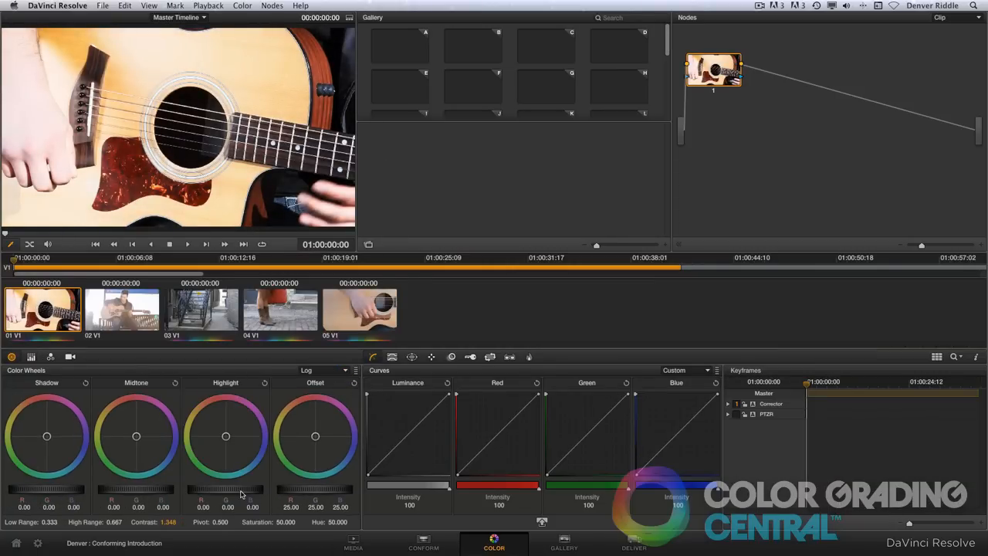
Preview the surfing self-contained video in Quiksilver - Clyde Aikau and bring up its options
{"action": "left_click", "coordinate": [352, 542]}
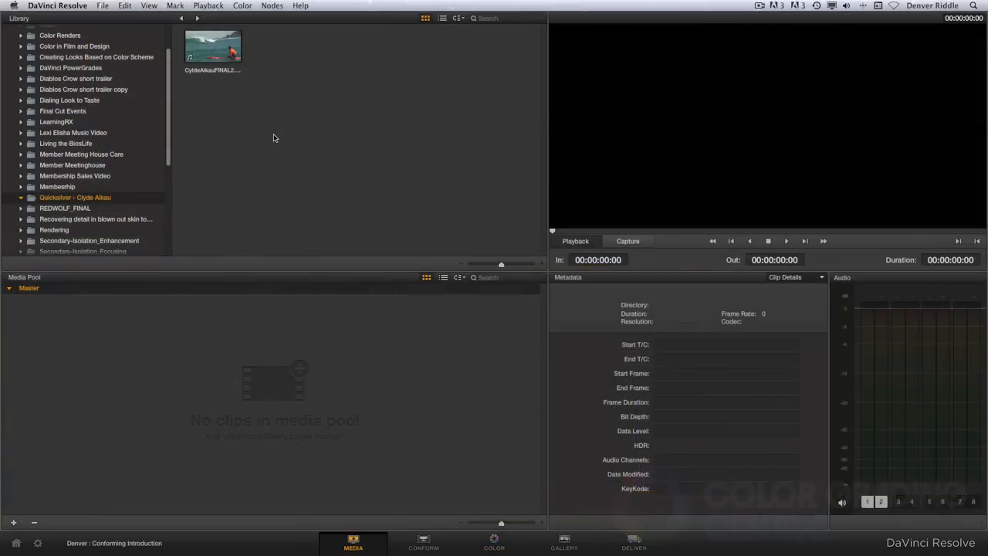
{"action": "left_click", "coordinate": [213, 46]}
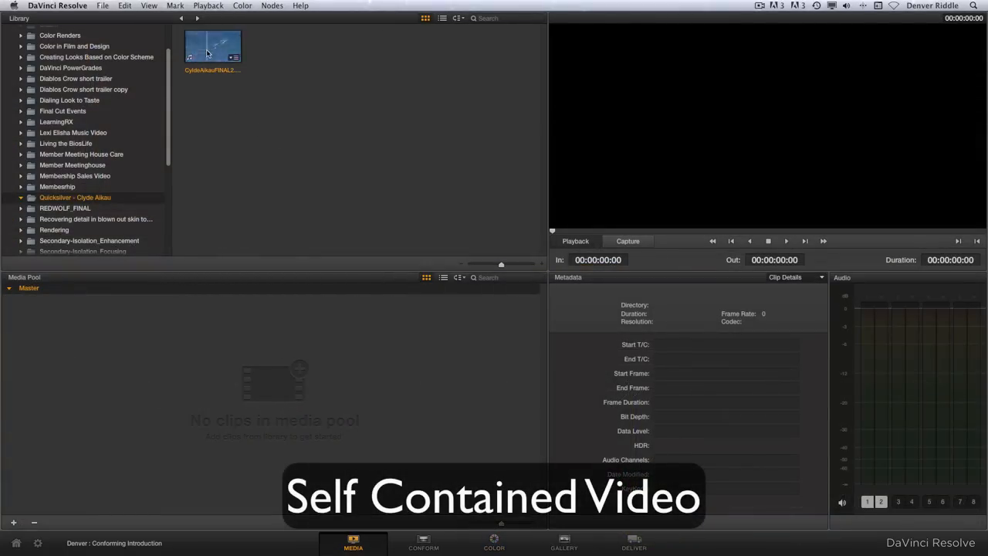
{"action": "left_click", "coordinate": [213, 47]}
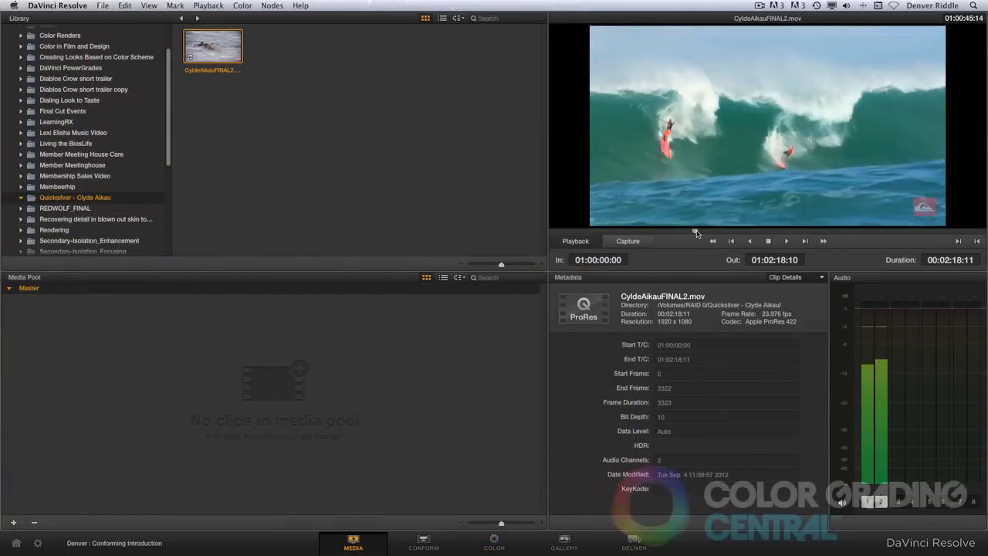
{"action": "right_click", "coordinate": [213, 47]}
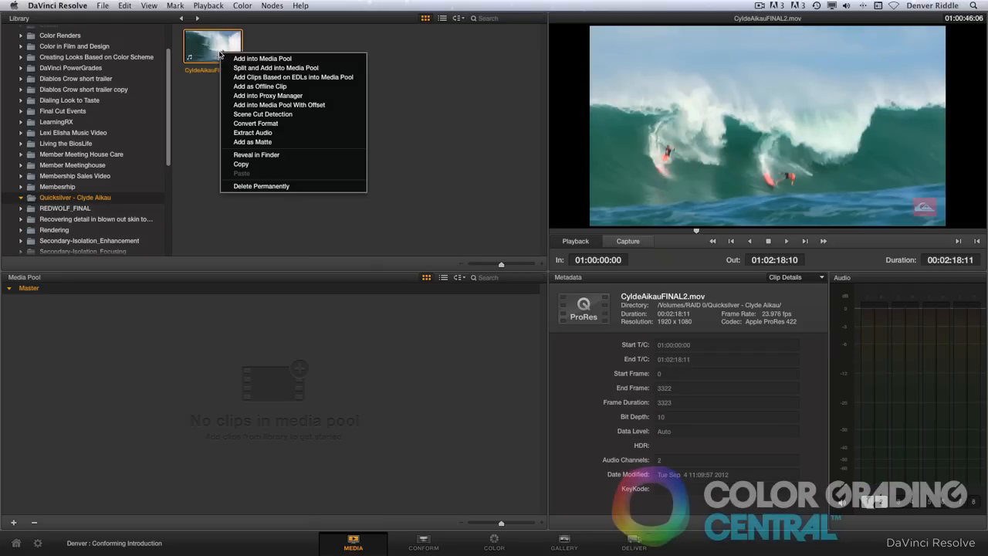
{"action": "mouse_move", "coordinate": [278, 105]}
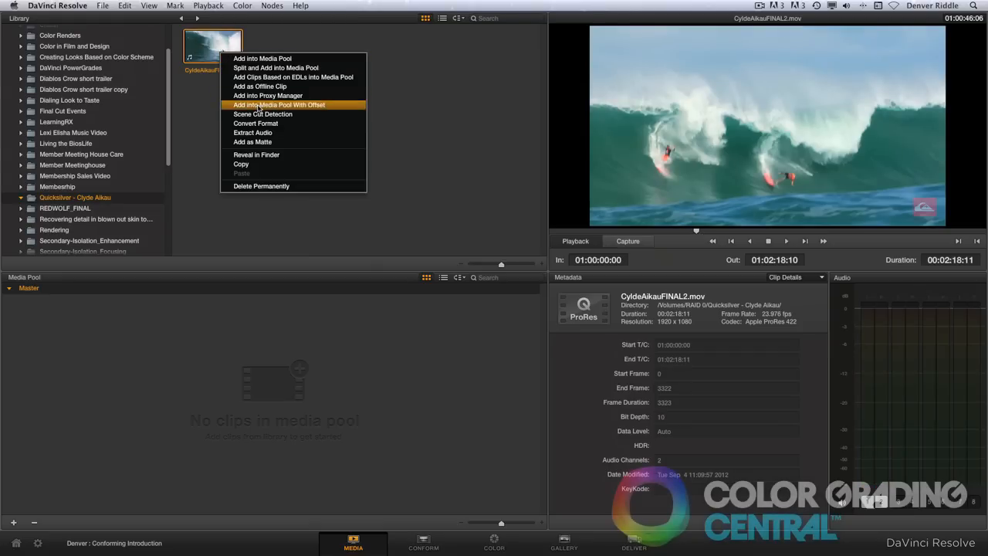
Run Scene Cut Detection on the surfing video to find its cuts
{"action": "left_click", "coordinate": [263, 114]}
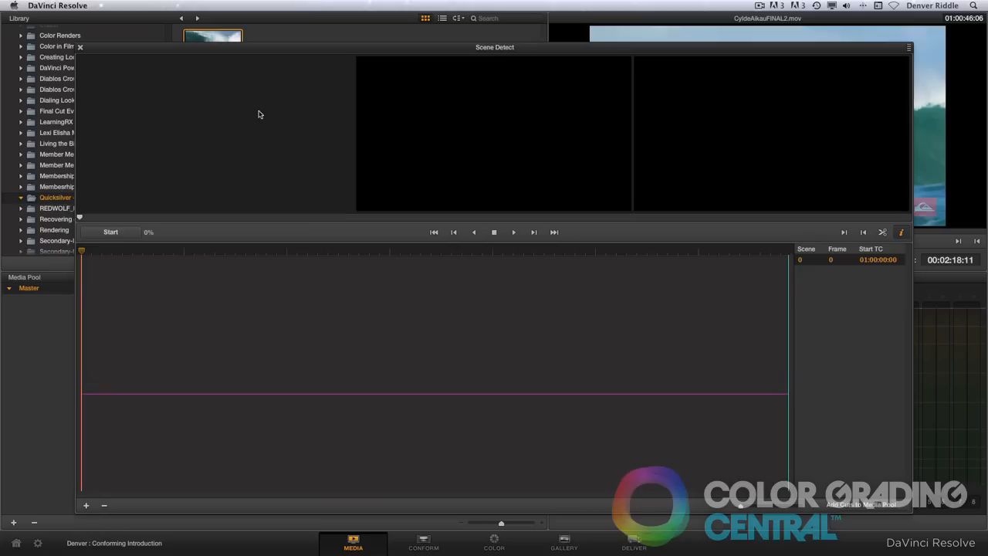
{"action": "left_click", "coordinate": [111, 232]}
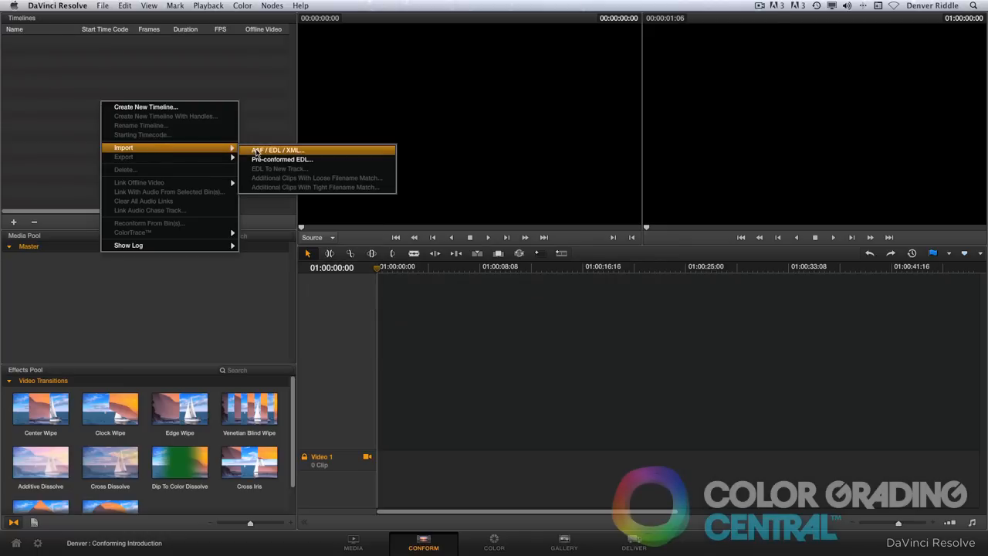
Import the '60 for color' XML timeline with source clips auto-imported into the media pool
{"action": "left_click", "coordinate": [277, 150]}
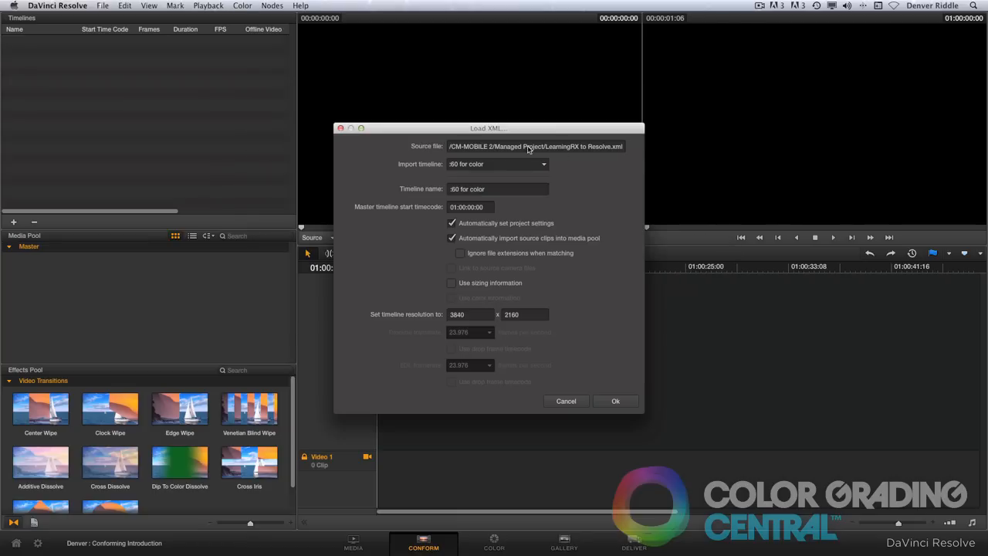
{"action": "left_click", "coordinate": [614, 401]}
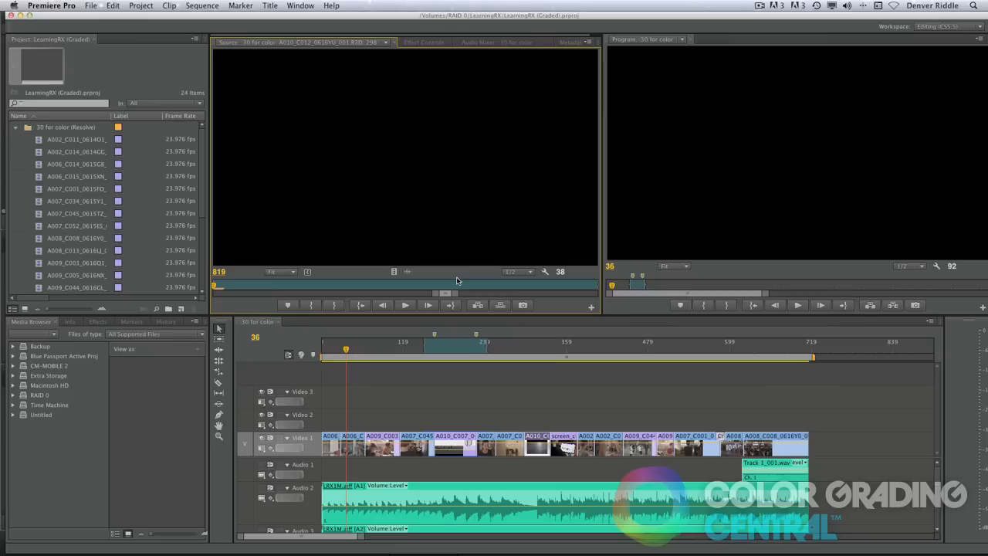
{"action": "left_click", "coordinate": [383, 355]}
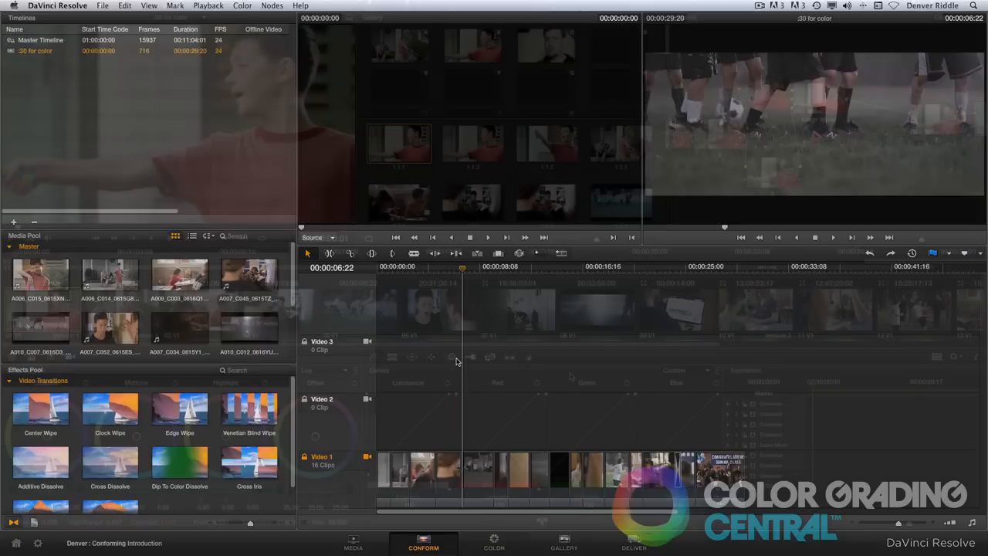
{"action": "left_click", "coordinate": [634, 543]}
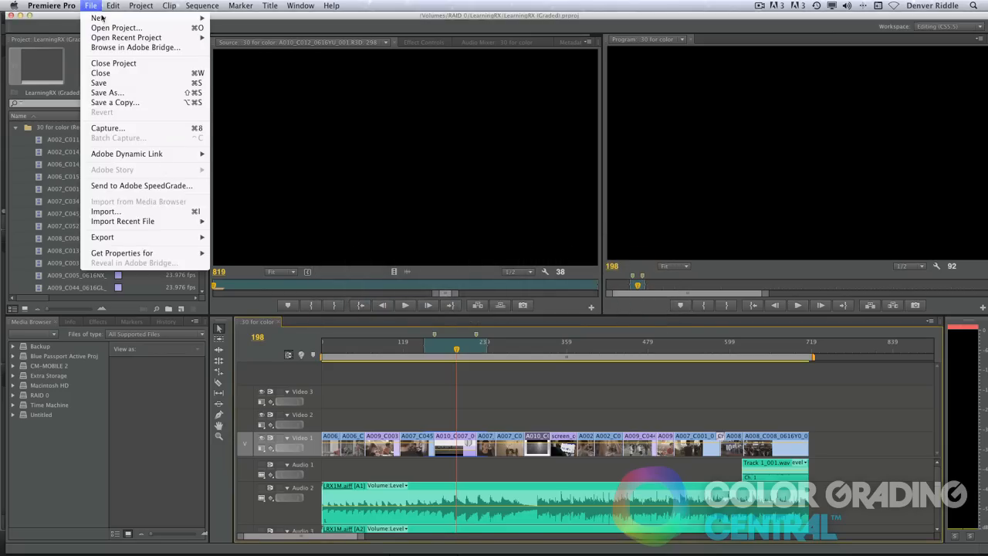
Import the Resolve XML, open the '60 for color (Resolve)' sequence and preview shots along it
{"action": "left_click", "coordinate": [105, 210]}
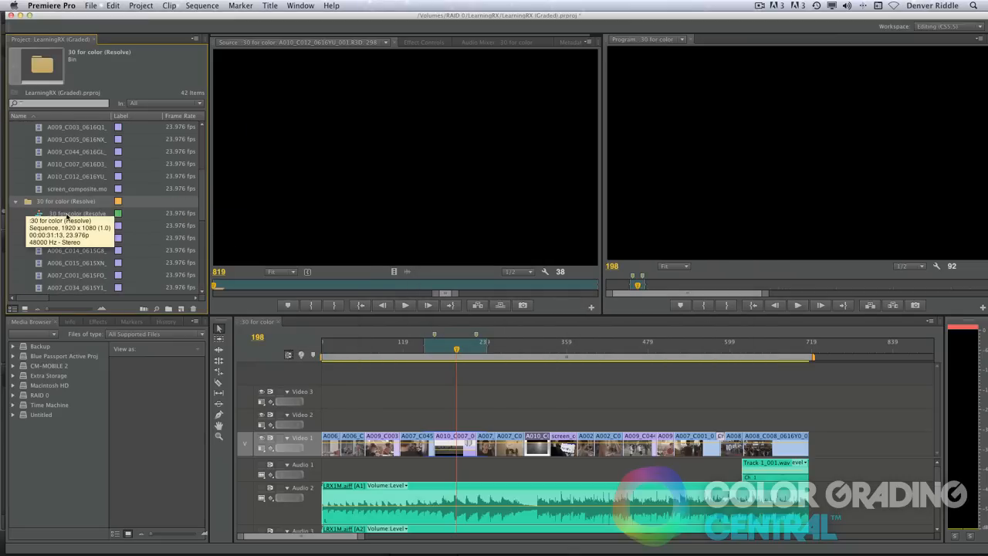
{"action": "double_click", "coordinate": [77, 213]}
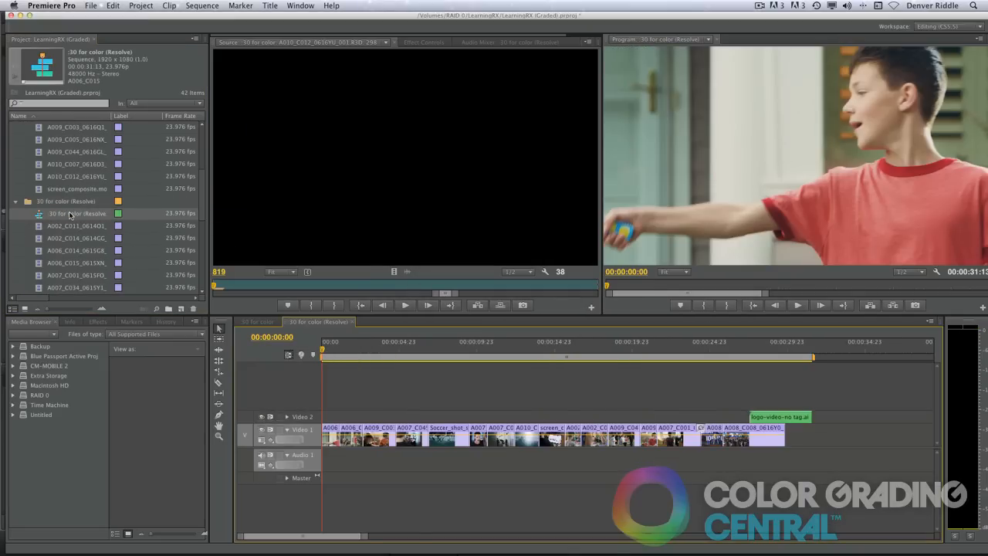
{"action": "left_click", "coordinate": [343, 350]}
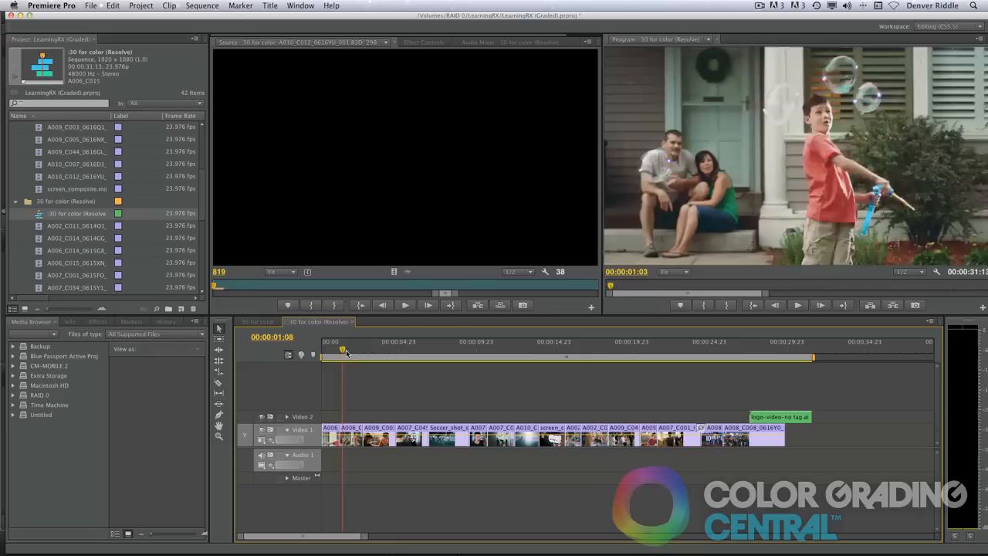
{"action": "left_click", "coordinate": [453, 349]}
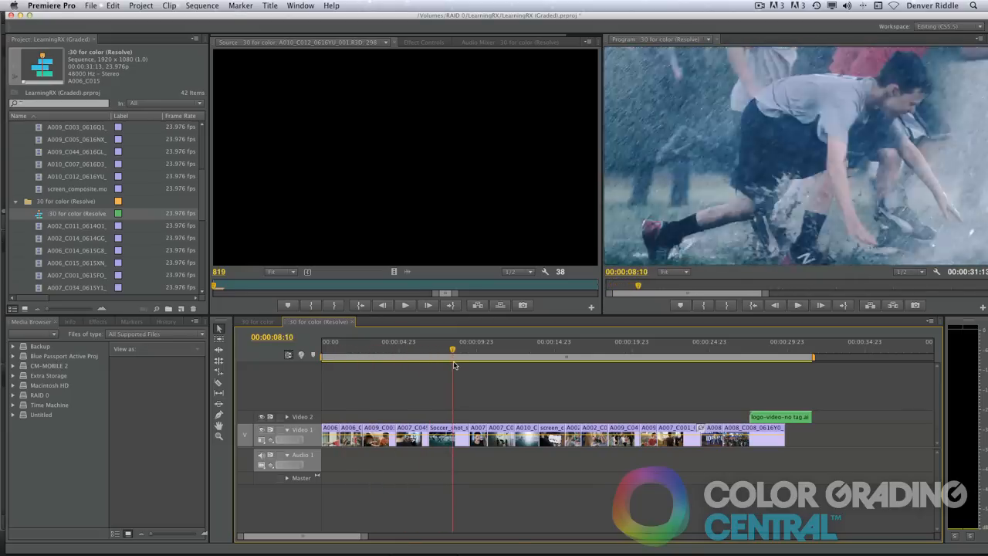